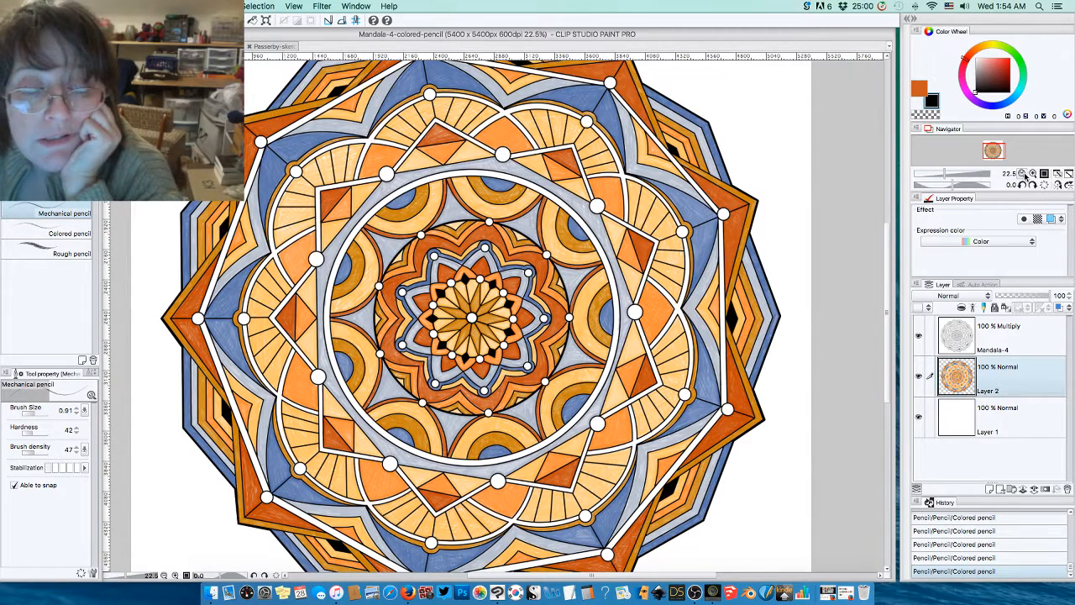
{"action": "mouse_move", "coordinate": [1024, 173]}
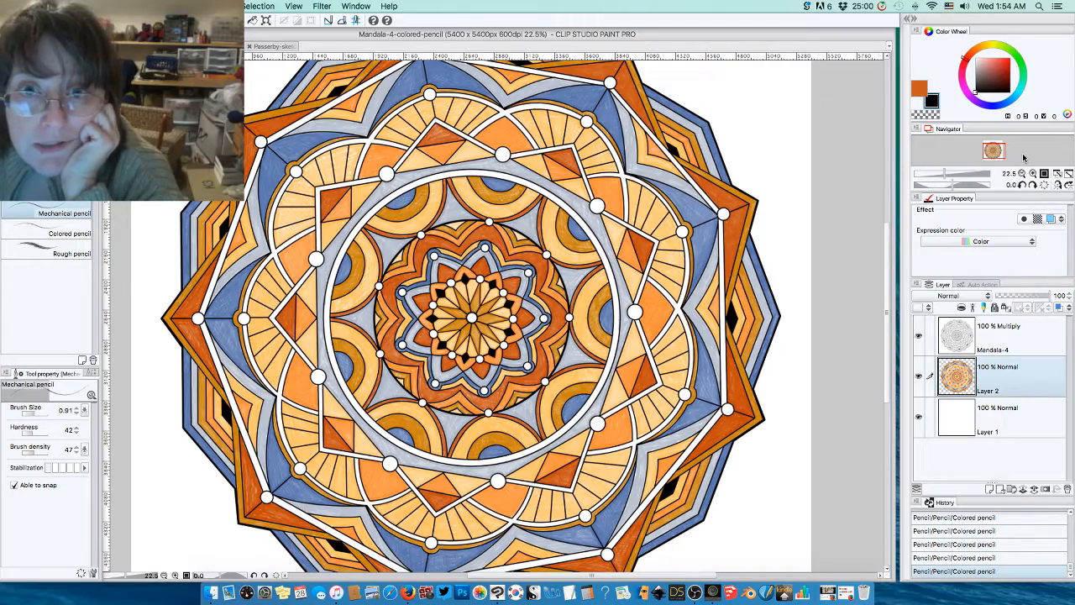
Bring up the Passerby pencil sketch of the headphone man with the speech bubble.
{"action": "left_click", "coordinate": [1033, 173]}
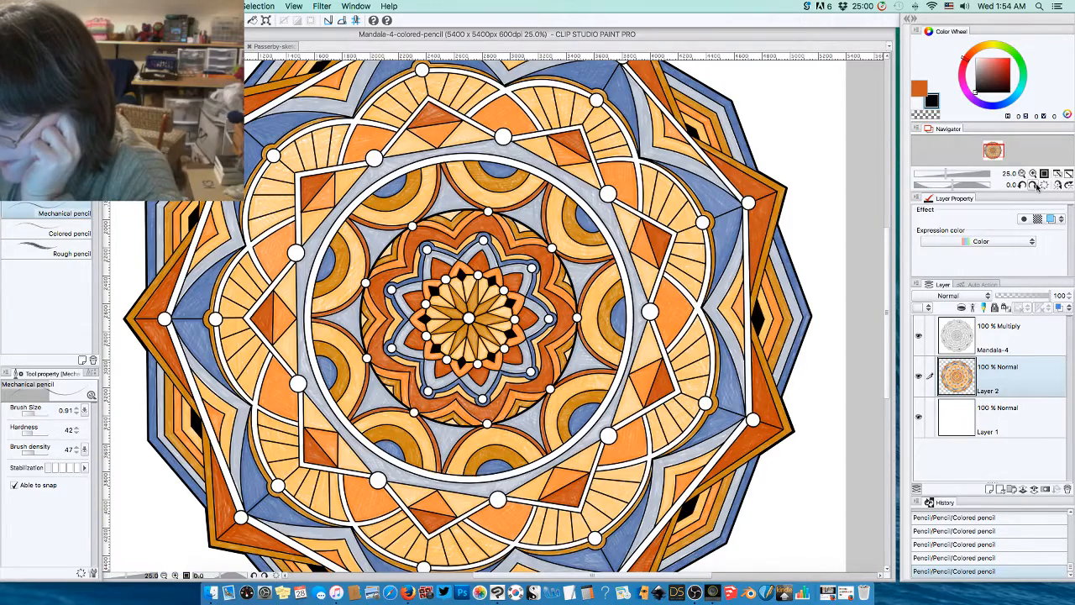
{"action": "mouse_move", "coordinate": [883, 218]}
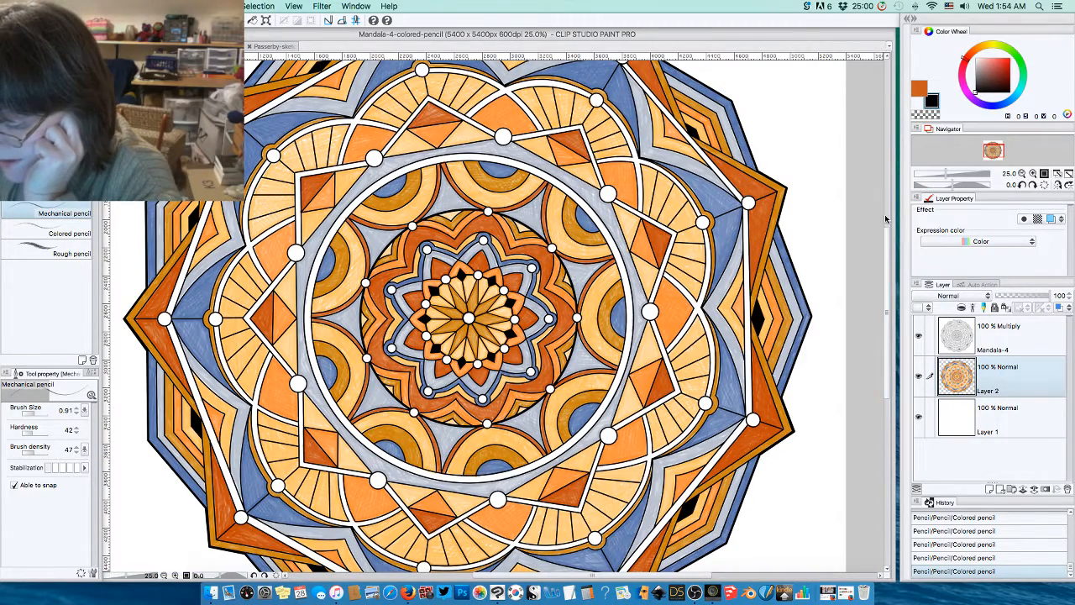
{"action": "mouse_move", "coordinate": [887, 221]}
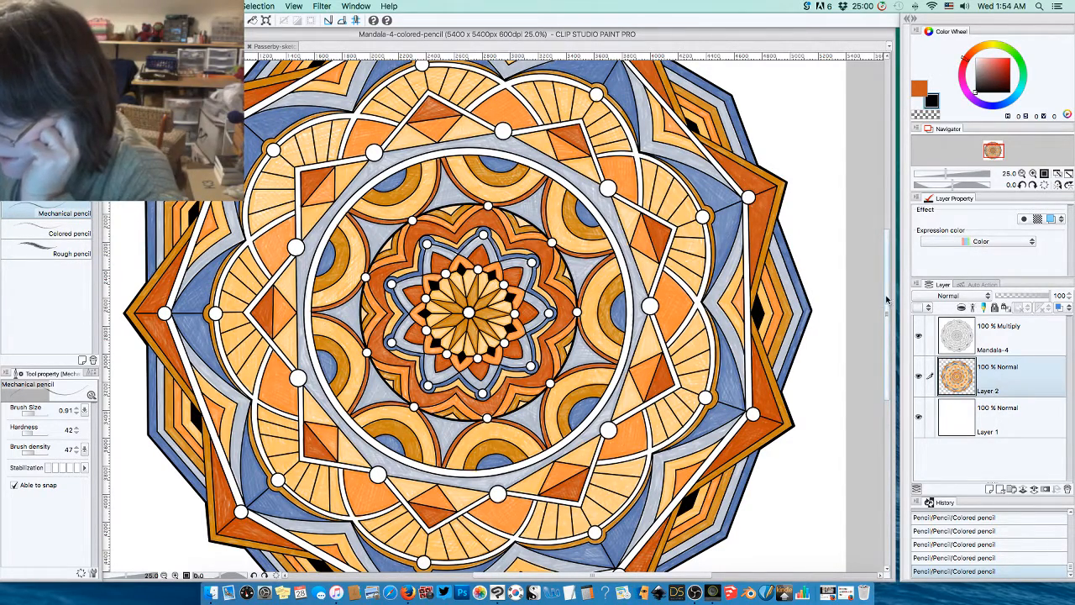
{"action": "scroll", "scroll_direction": "down", "scroll_amount": 3}
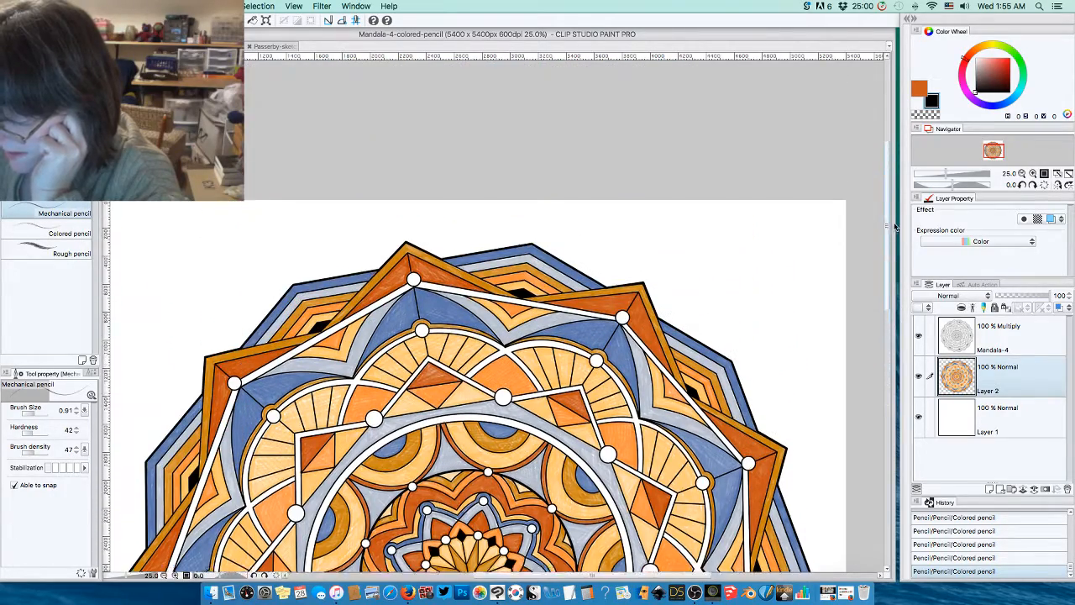
{"action": "scroll", "scroll_direction": "down", "scroll_amount": 3}
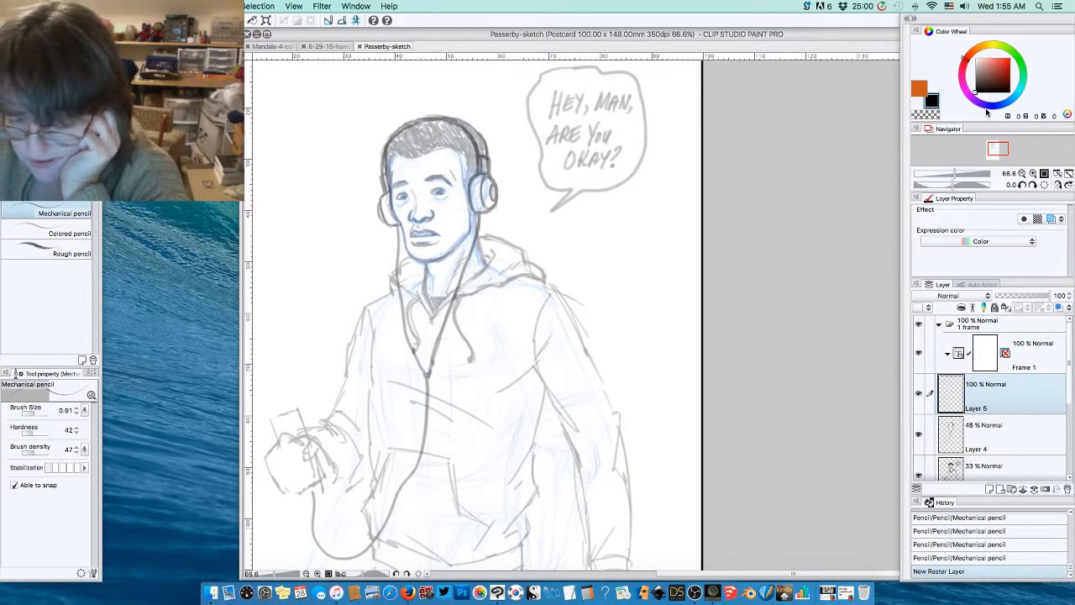
Choose the Ballpoint pen from the inking sub tool group.
{"action": "left_click", "coordinate": [76, 346]}
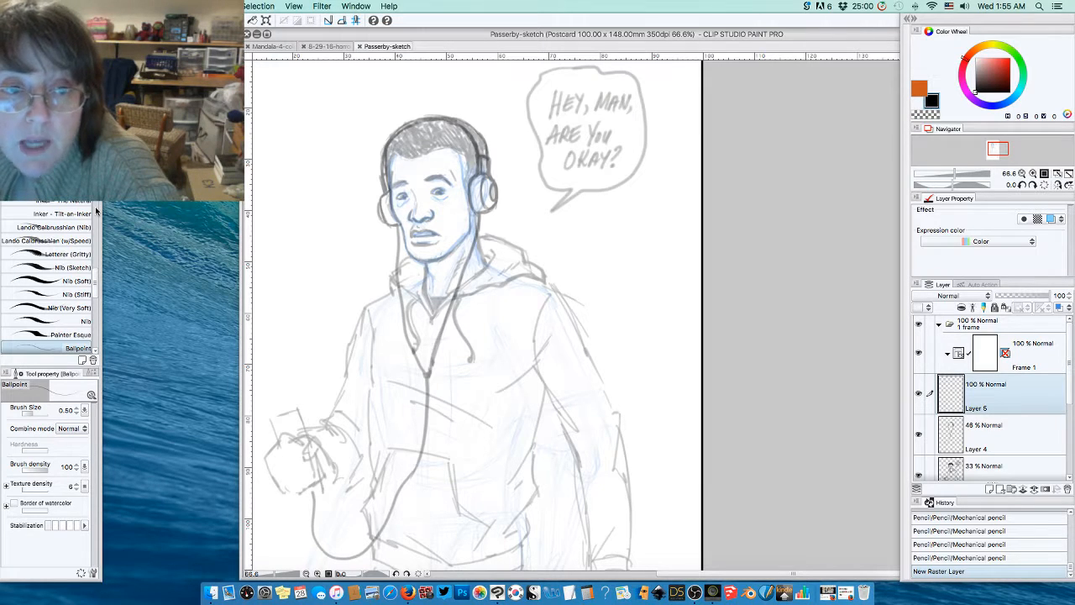
{"action": "mouse_move", "coordinate": [252, 198]}
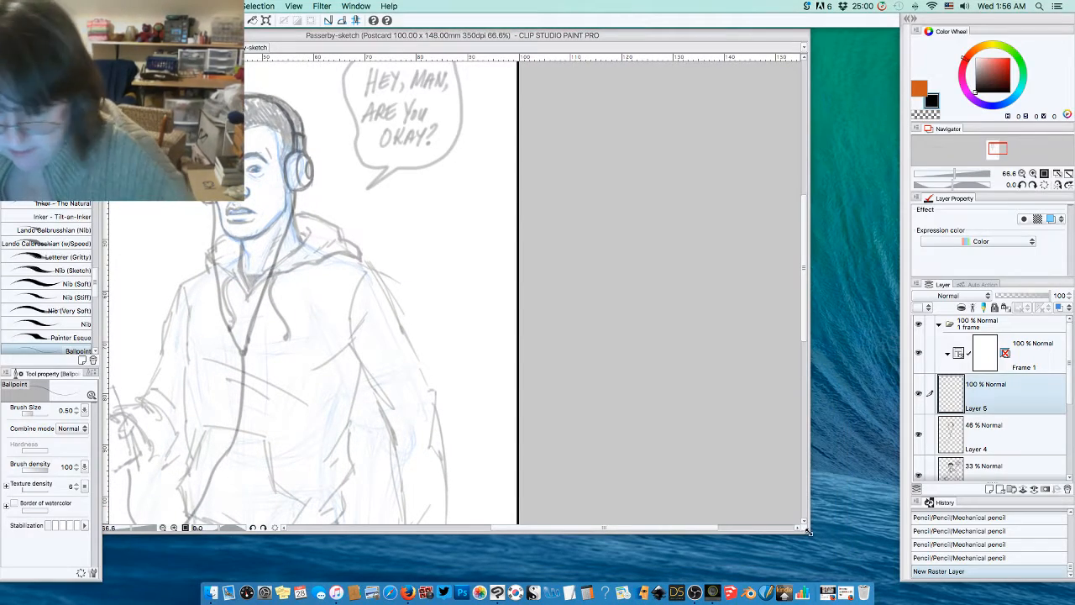
{"action": "mouse_move", "coordinate": [634, 41]}
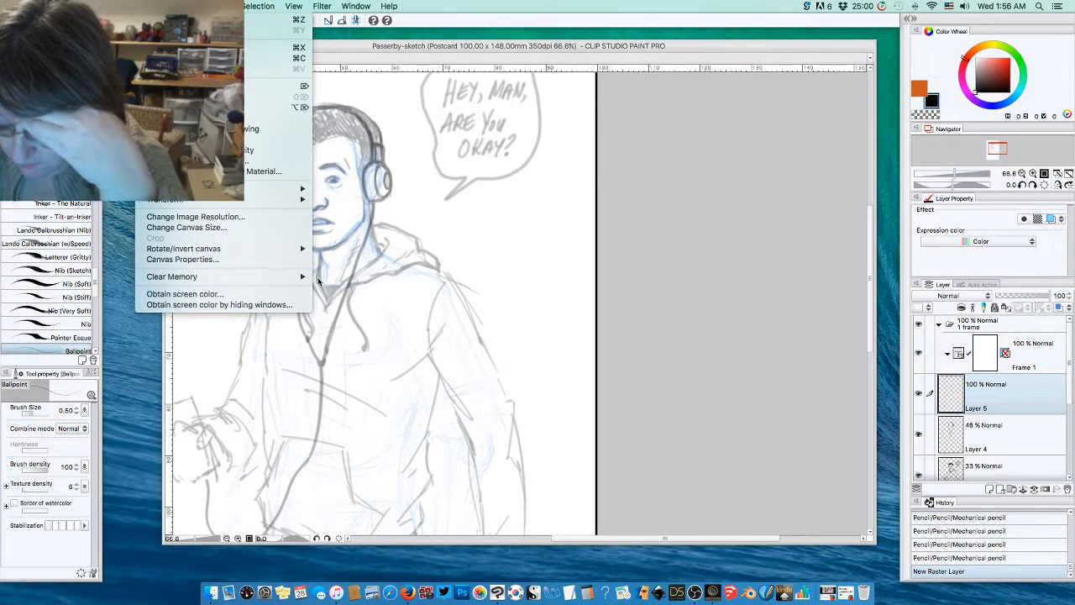
Clear the history of all canvases via Edit > Clear Memory, confirming the warning.
{"action": "left_click", "coordinate": [171, 275]}
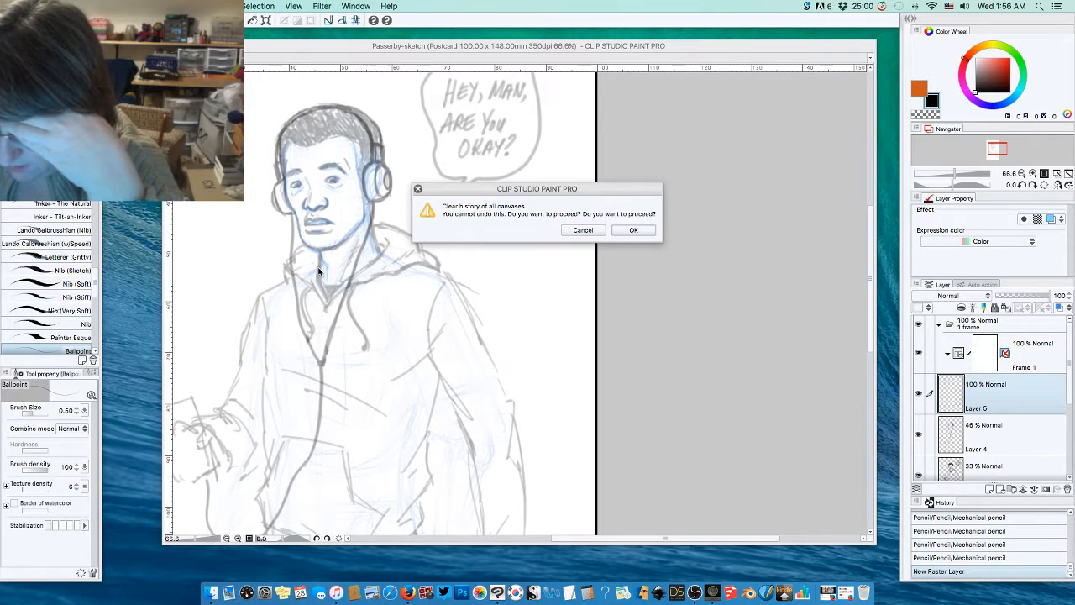
{"action": "left_click", "coordinate": [633, 231]}
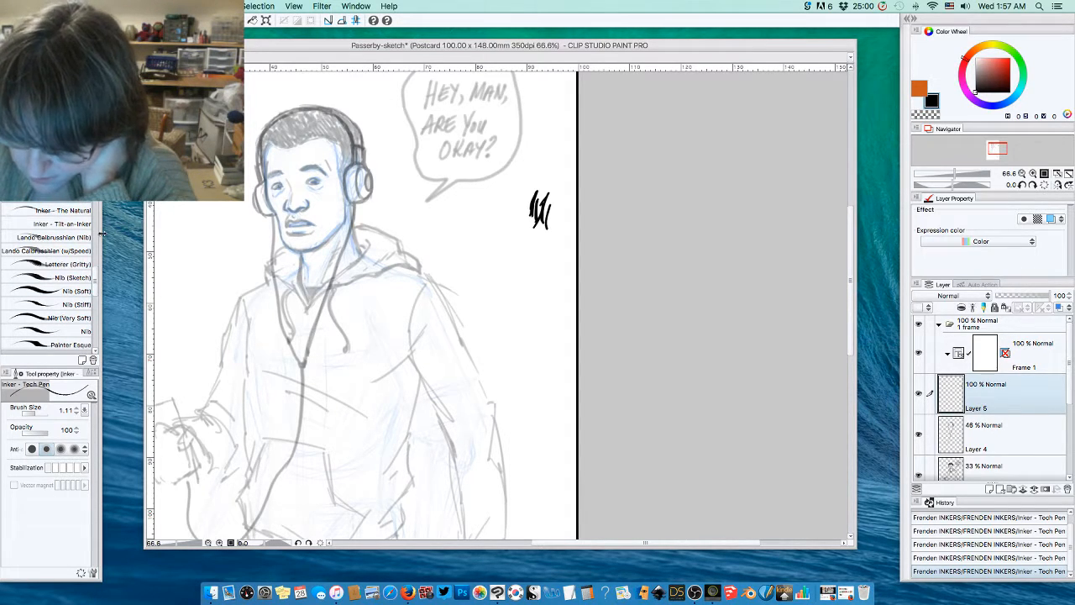
{"action": "scroll", "scroll_direction": "down", "scroll_amount": 3}
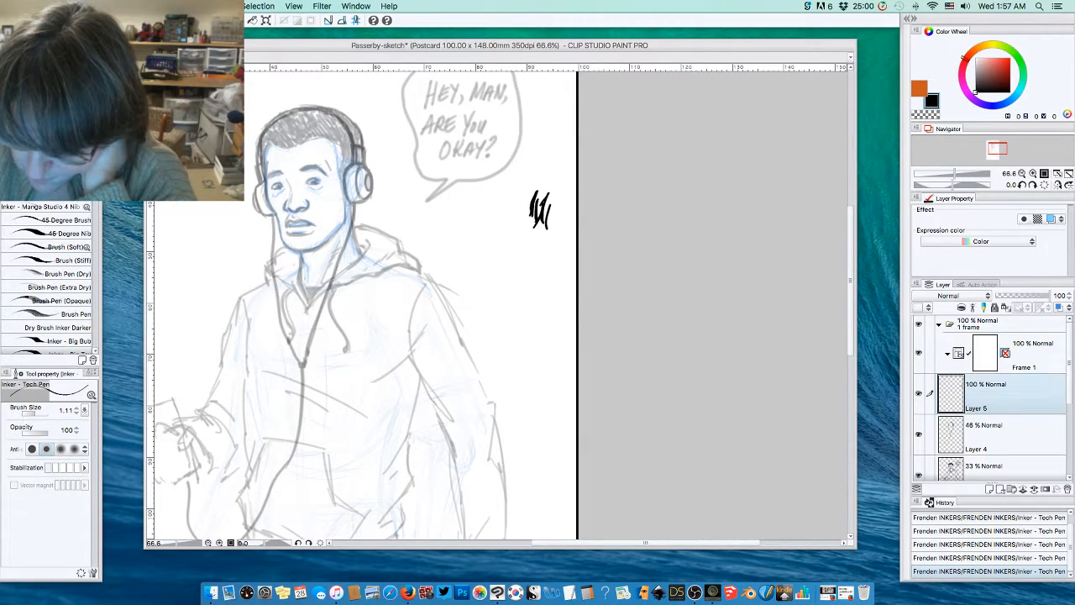
{"action": "scroll", "scroll_direction": "down", "scroll_amount": 3}
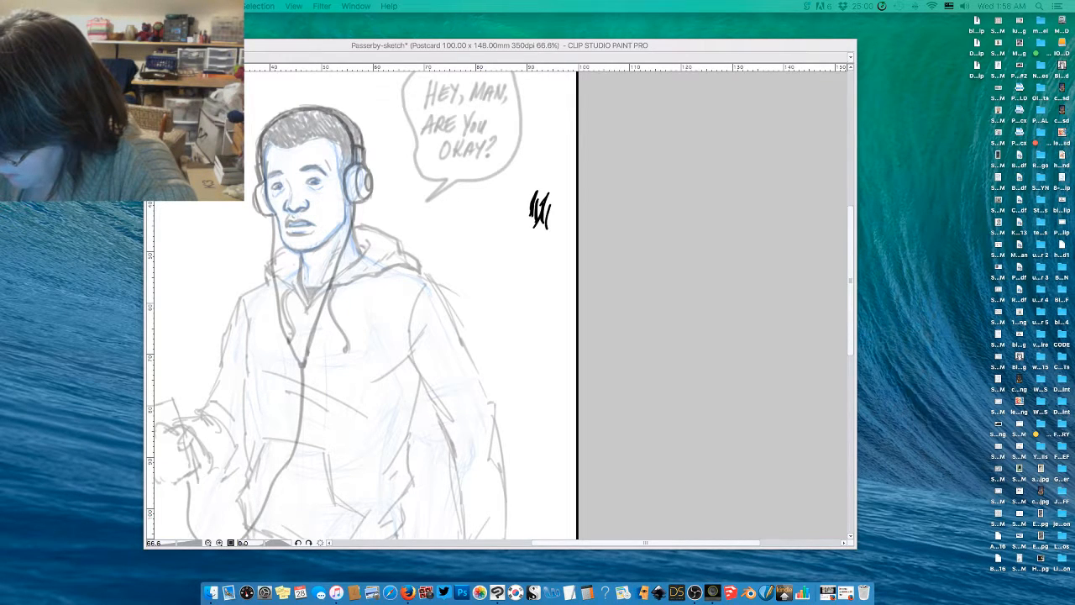
{"action": "mouse_move", "coordinate": [712, 595]}
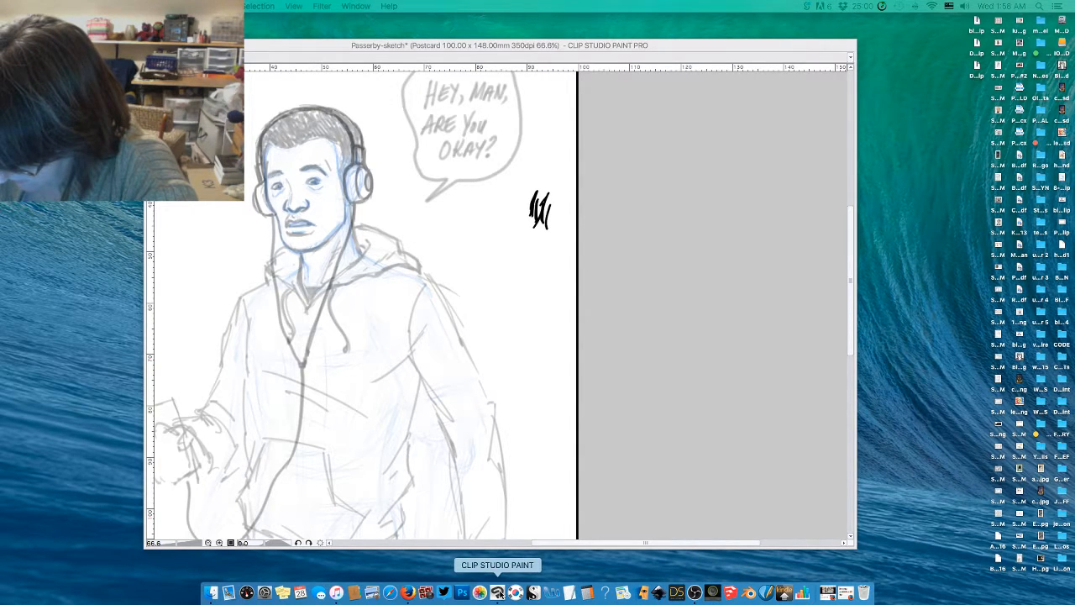
{"action": "mouse_move", "coordinate": [406, 592]}
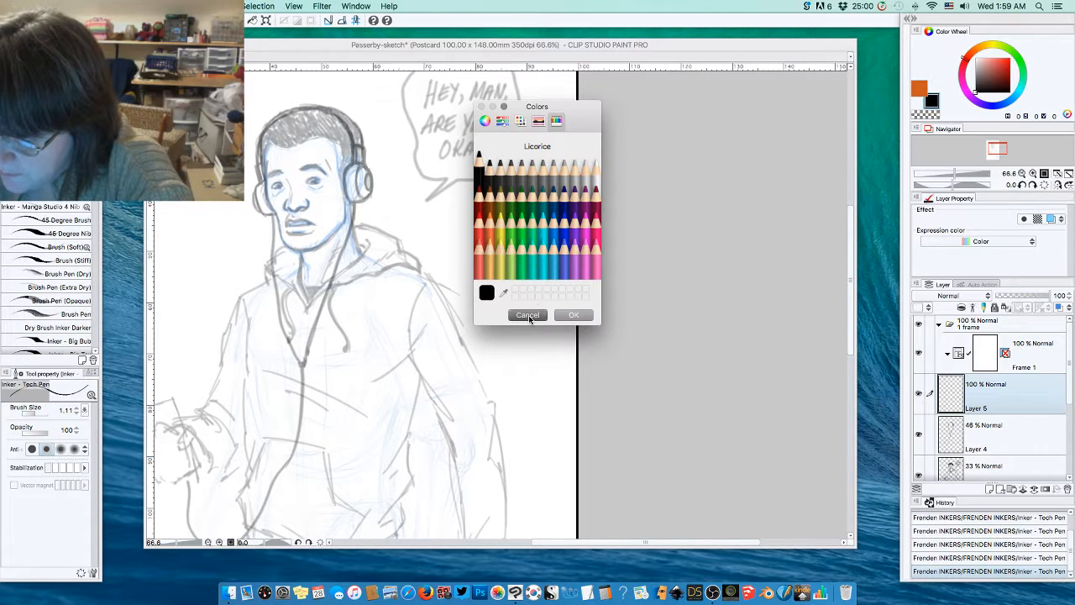
{"action": "left_click", "coordinate": [527, 315]}
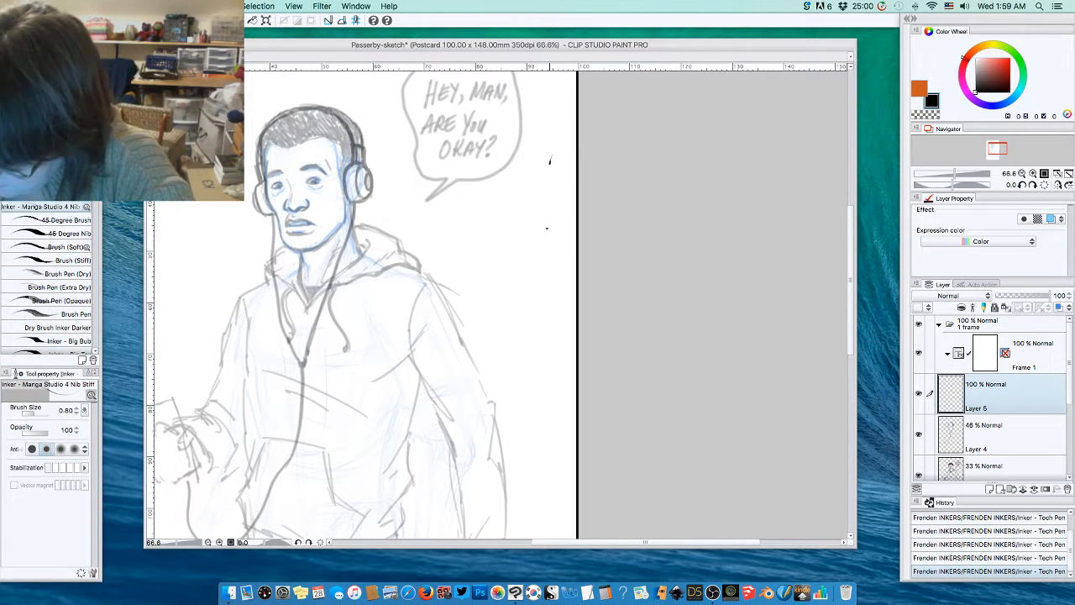
Draw black Manga Studio 4 Nib Soft test strokes in the blank area right of the bubble.
{"action": "left_click_drag", "start_coordinate": [551, 160], "coordinate": [558, 176]}
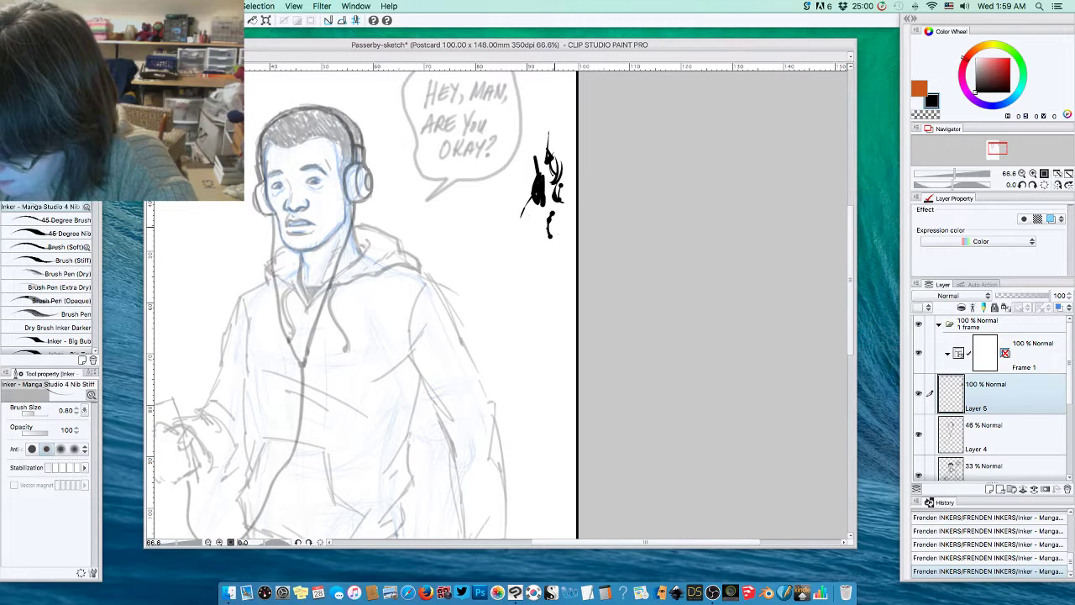
{"action": "left_click_drag", "start_coordinate": [546, 218], "coordinate": [558, 248]}
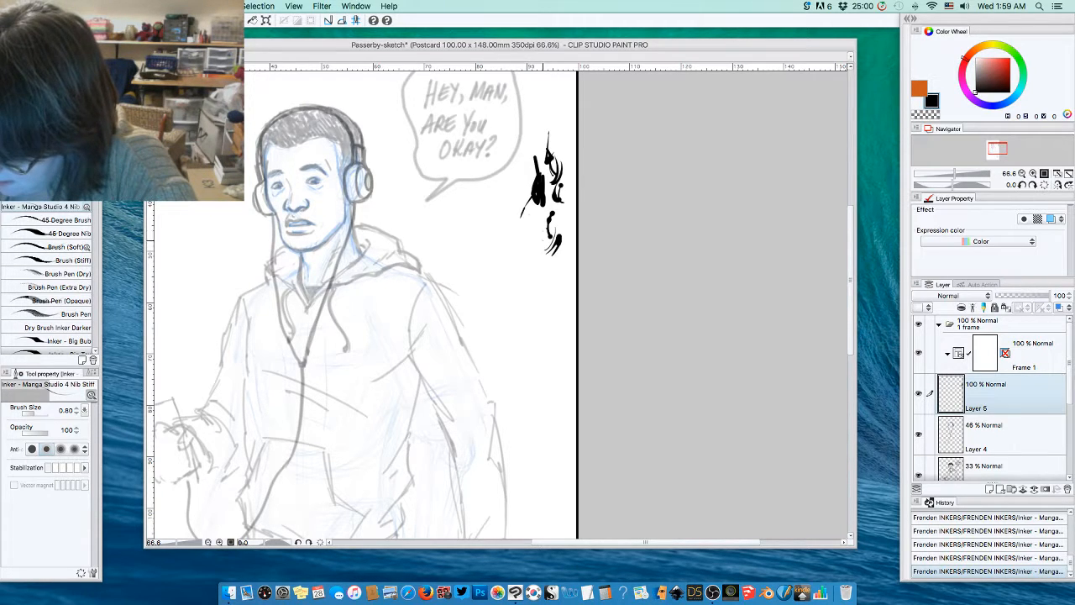
{"action": "left_click_drag", "start_coordinate": [546, 227], "coordinate": [554, 260]}
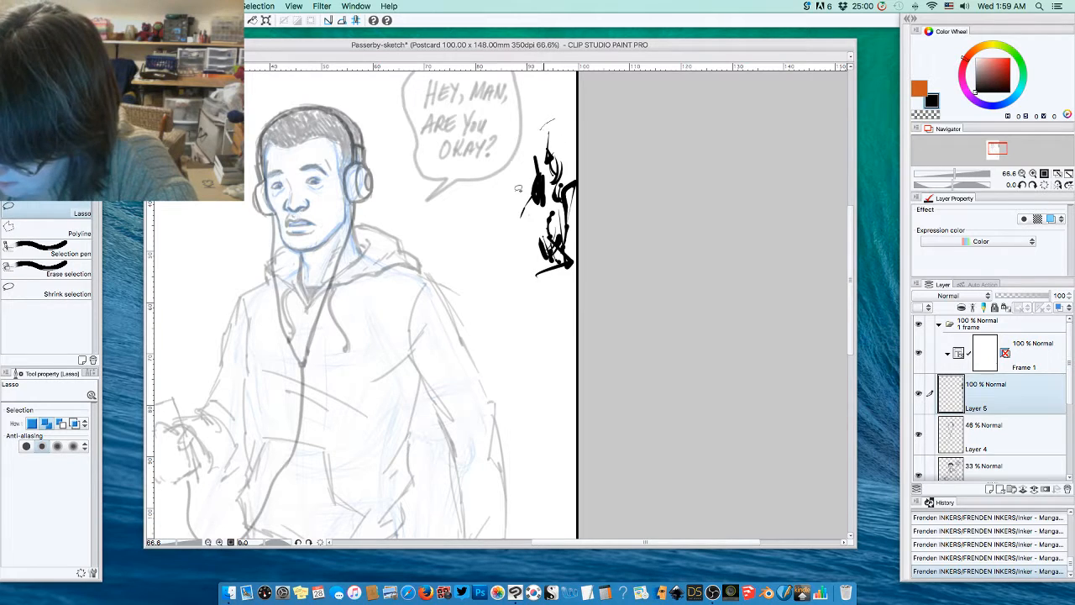
Lasso-select the black ink test strokes beside the bubble for erasing.
{"action": "left_click_drag", "start_coordinate": [554, 120], "coordinate": [546, 278]}
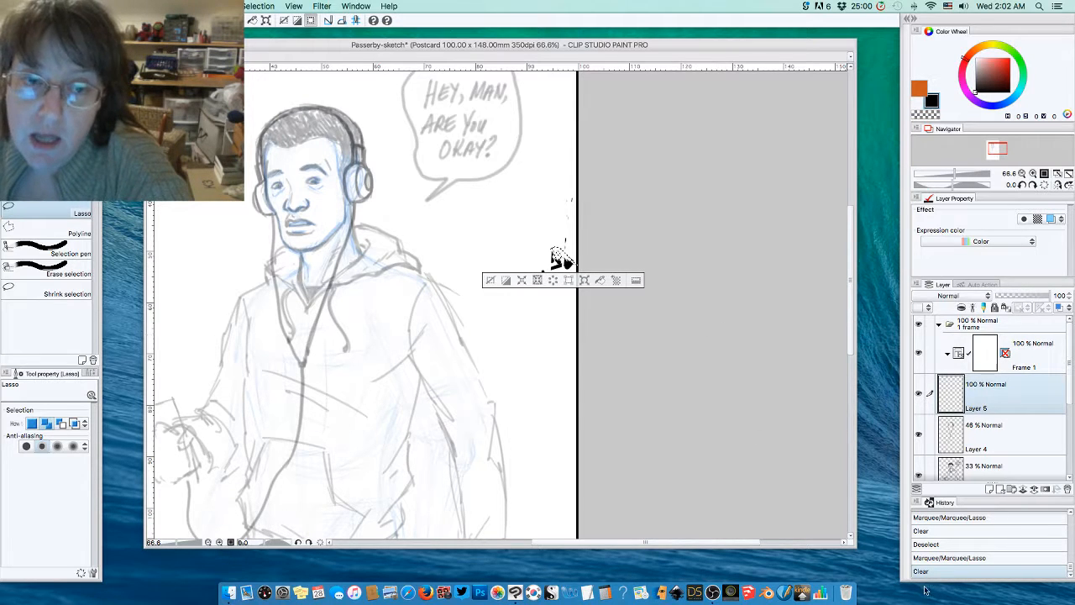
{"action": "mouse_move", "coordinate": [586, 591]}
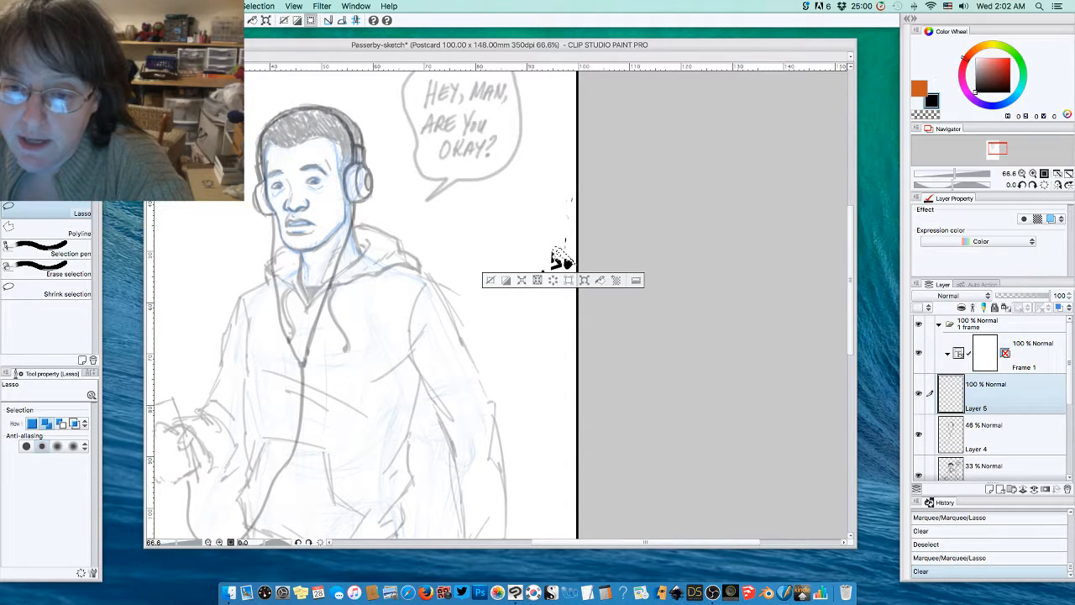
{"action": "mouse_move", "coordinate": [557, 255]}
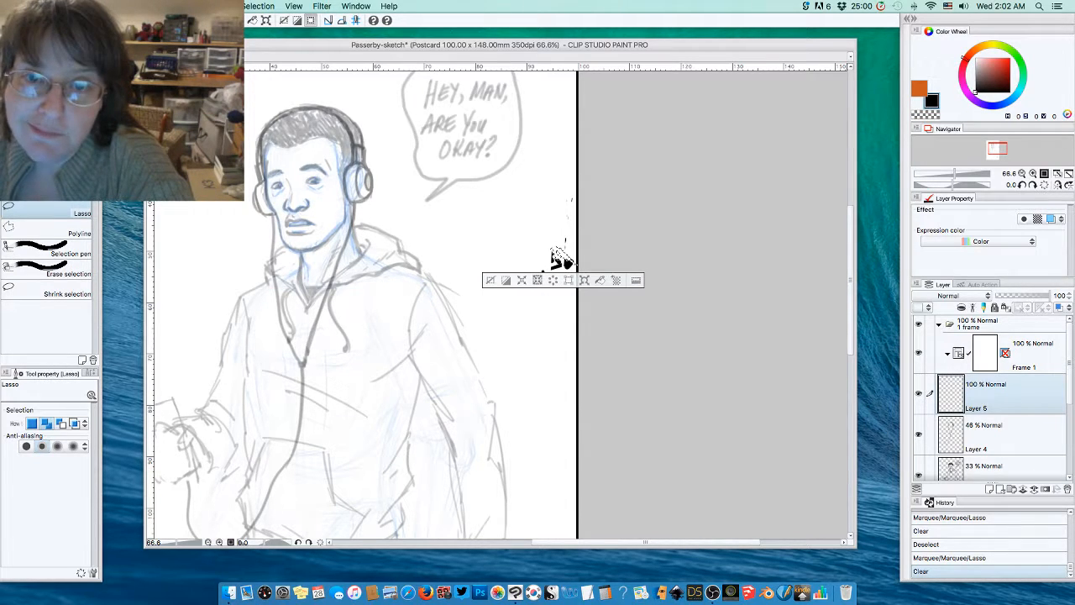